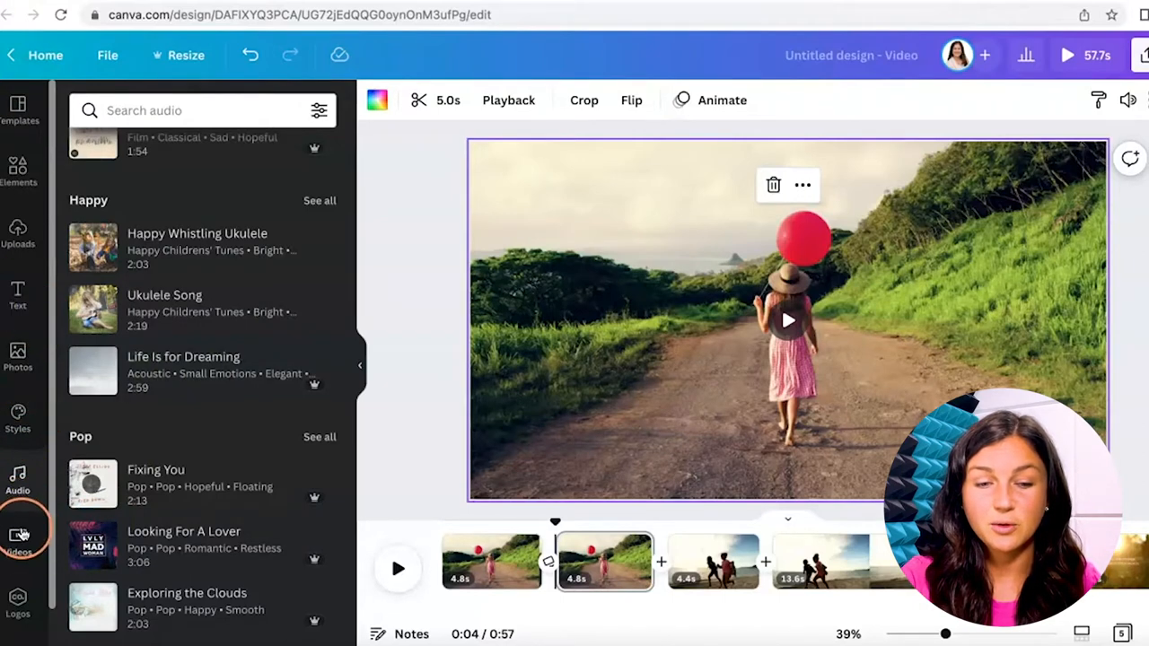
# - Add a song from the Audio panel and trim its start so it runs 53.2 seconds
pyautogui.scroll(-3)
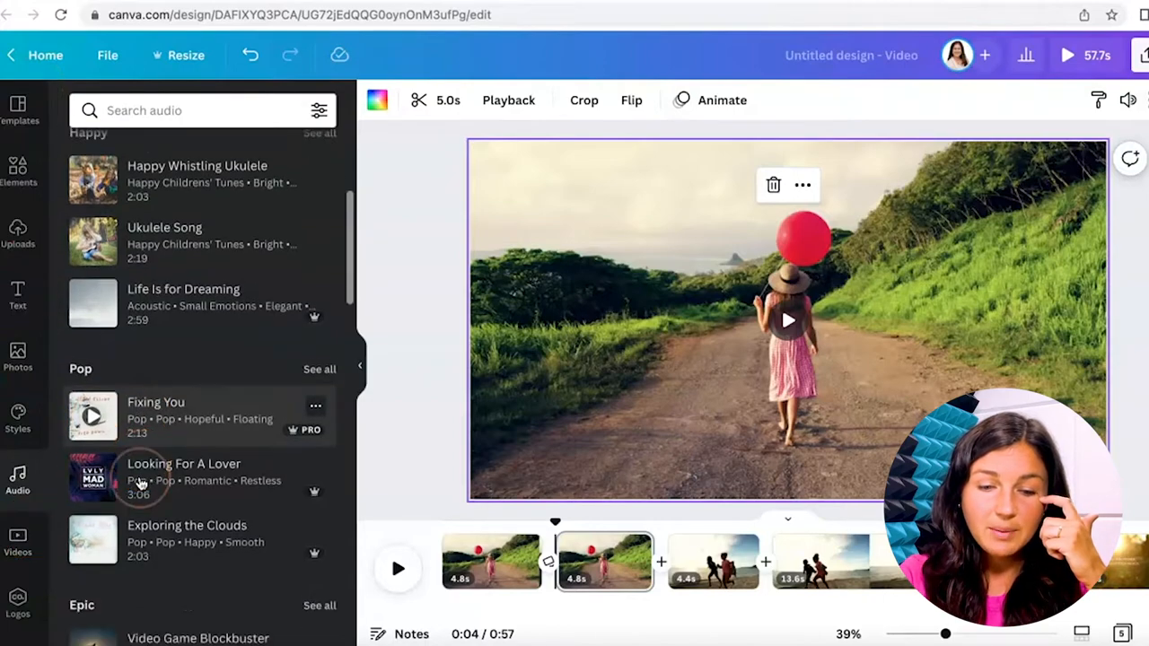
pyautogui.scroll(-3)
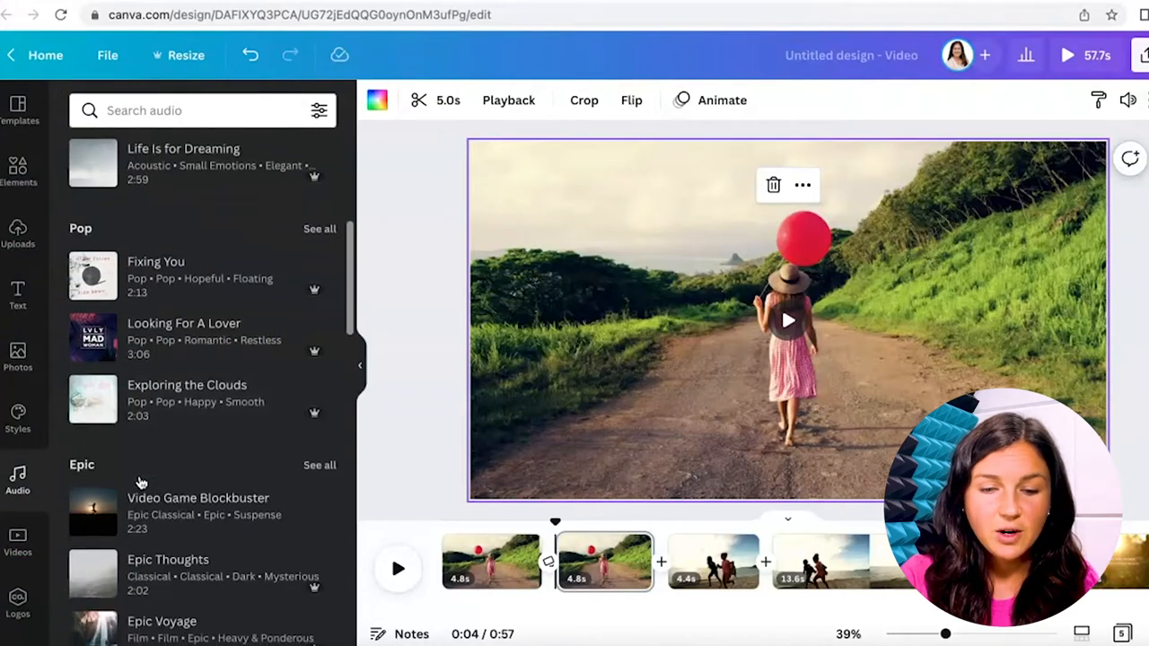
pyautogui.scroll(-3)
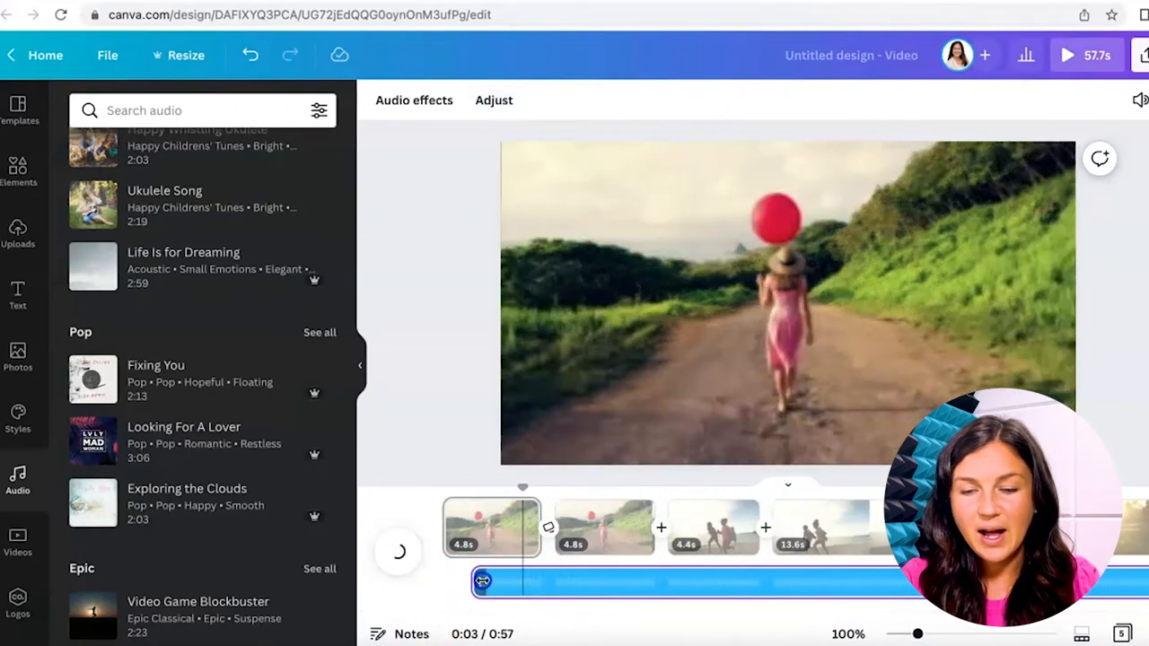
pyautogui.moveTo(482, 581); pyautogui.dragTo(460, 581)
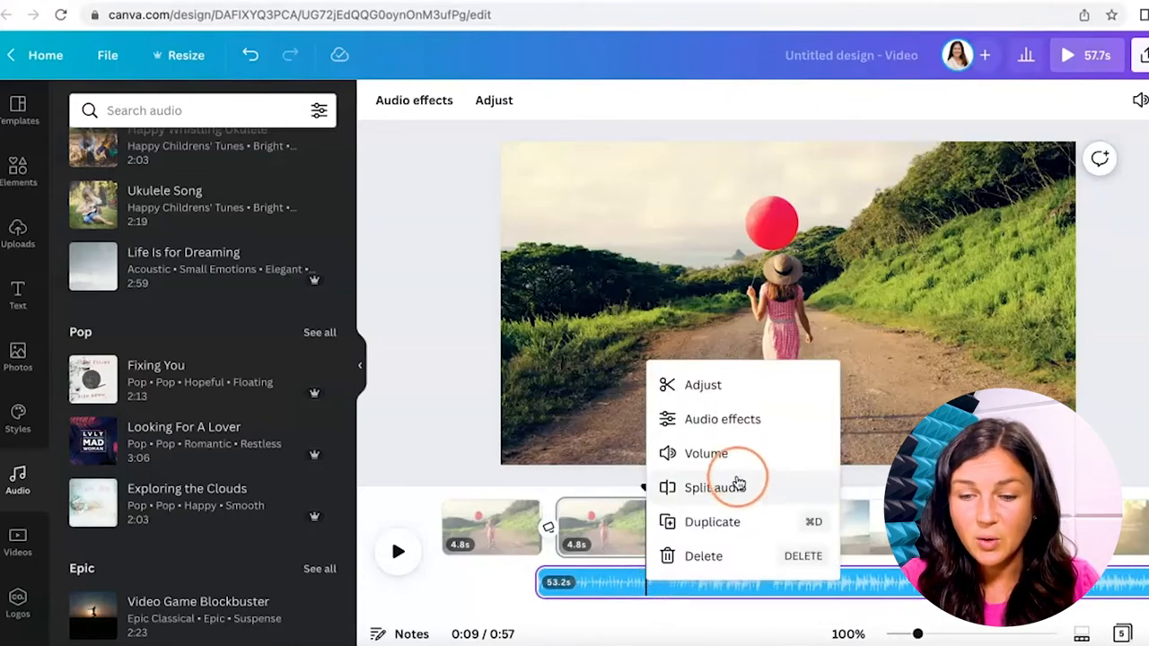
pyautogui.moveTo(707, 453)
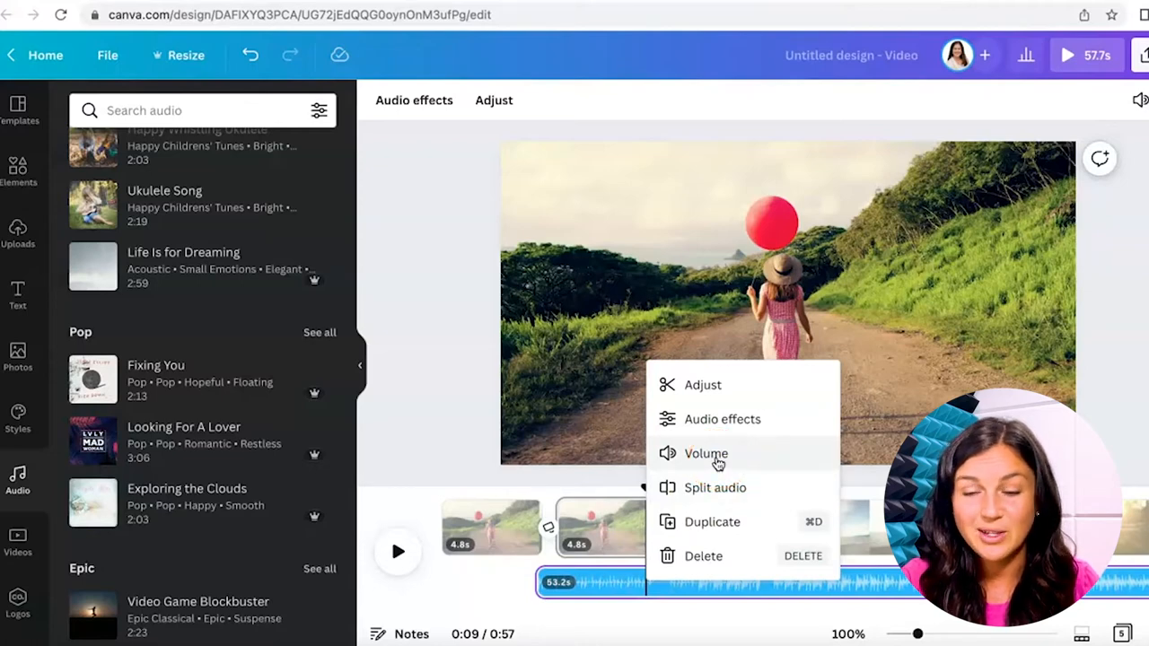
# - Lower the music track volume from 100 to about 64
pyautogui.click(706, 453)
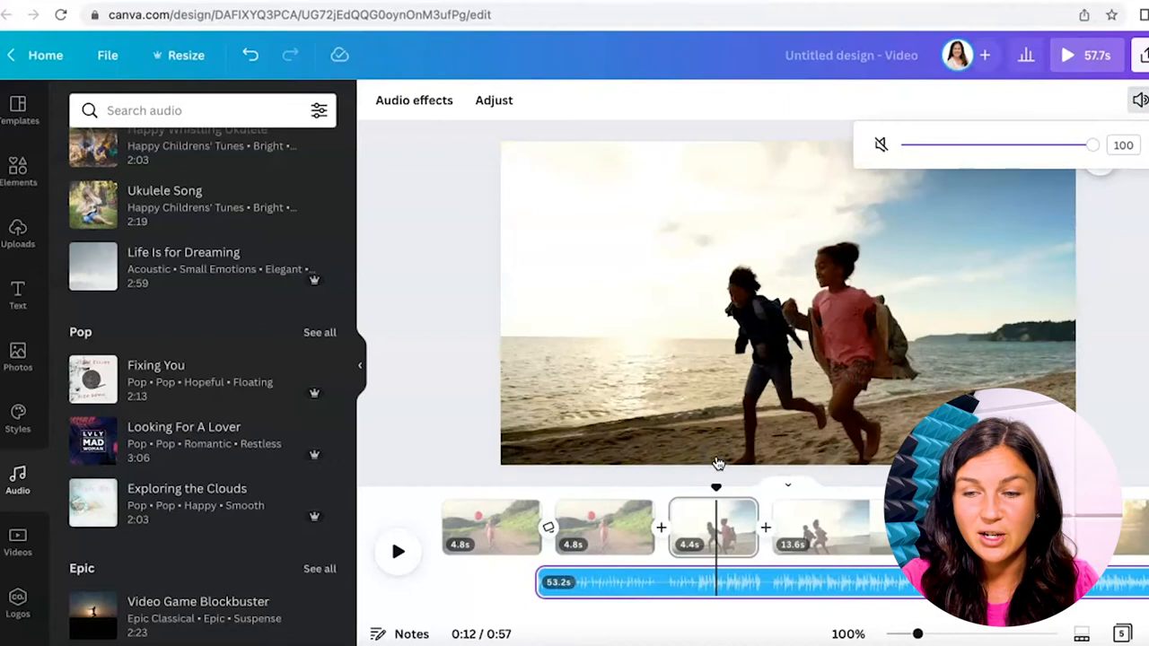
pyautogui.moveTo(1091, 144); pyautogui.dragTo(1024, 145)
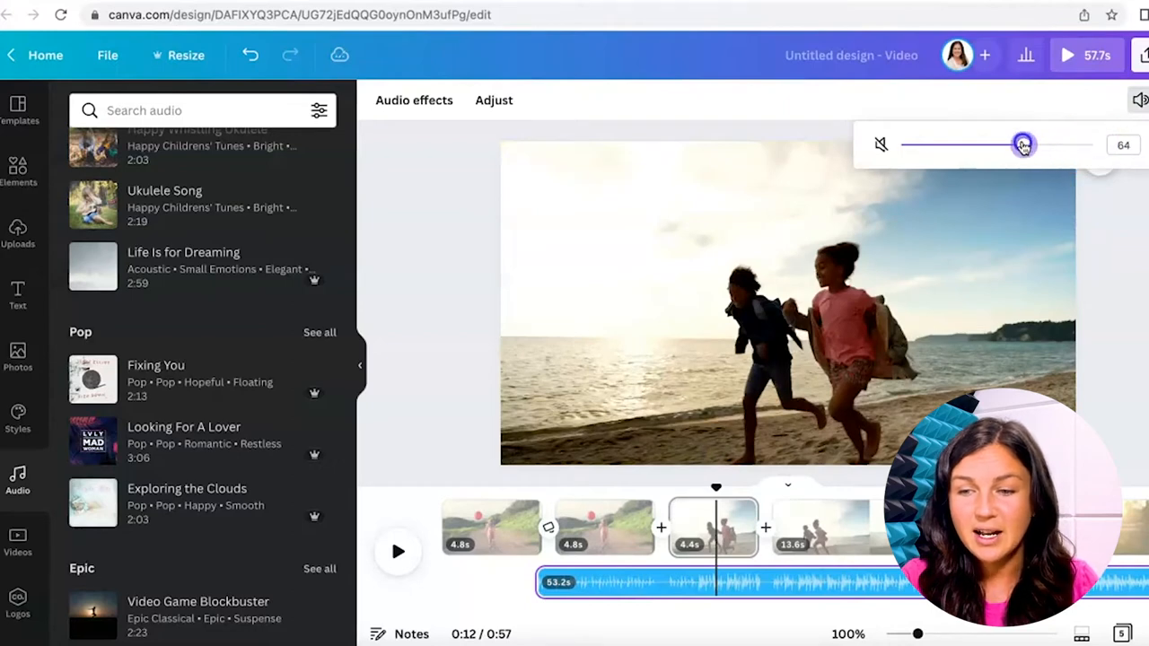
pyautogui.moveTo(1025, 145); pyautogui.dragTo(1015, 144)
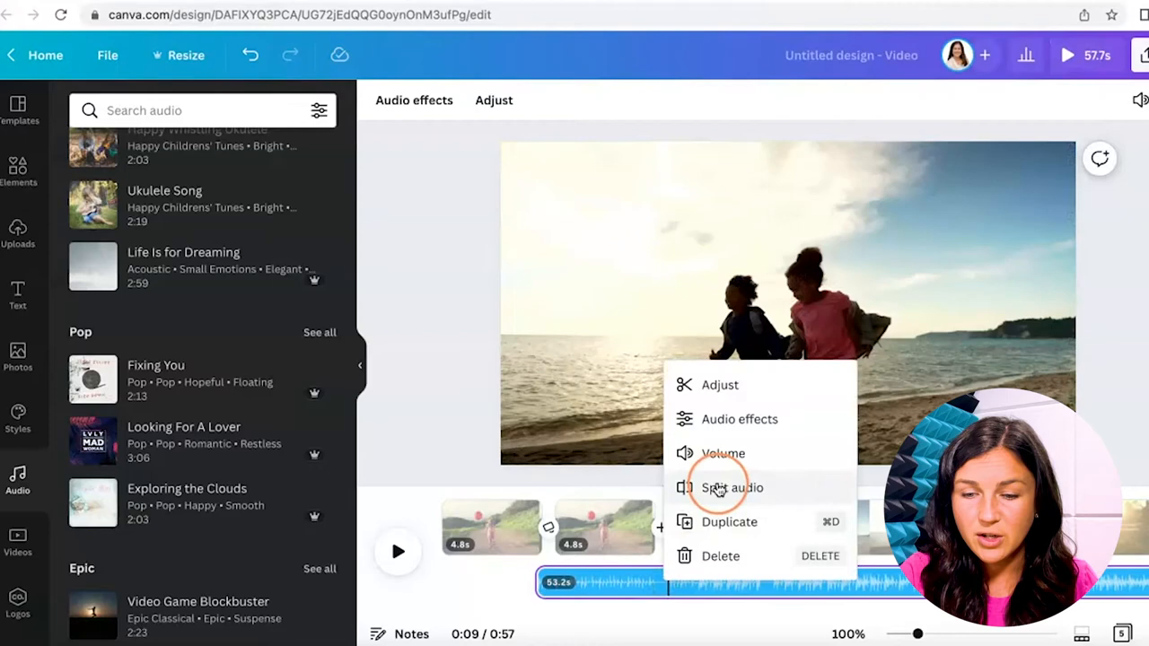
# - Split the music track at the playhead into two clips
pyautogui.click(733, 488)
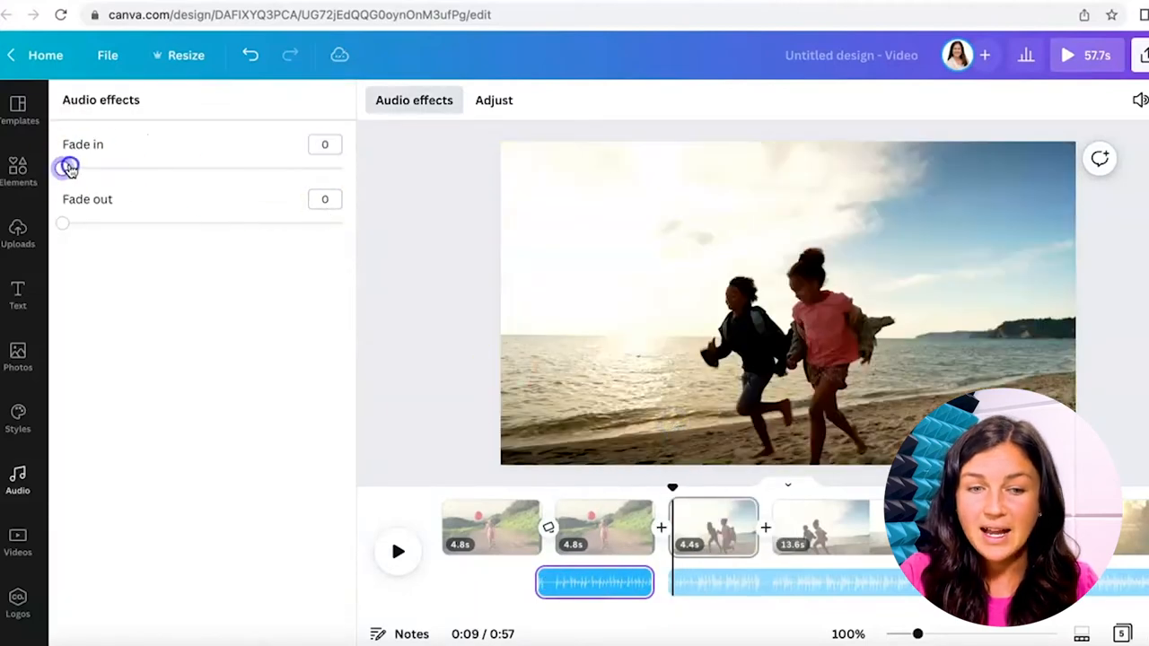
# - Set the first clip's fade in to 1.6 seconds and fade out to 1.5 seconds
pyautogui.moveTo(69, 168); pyautogui.dragTo(141, 168)
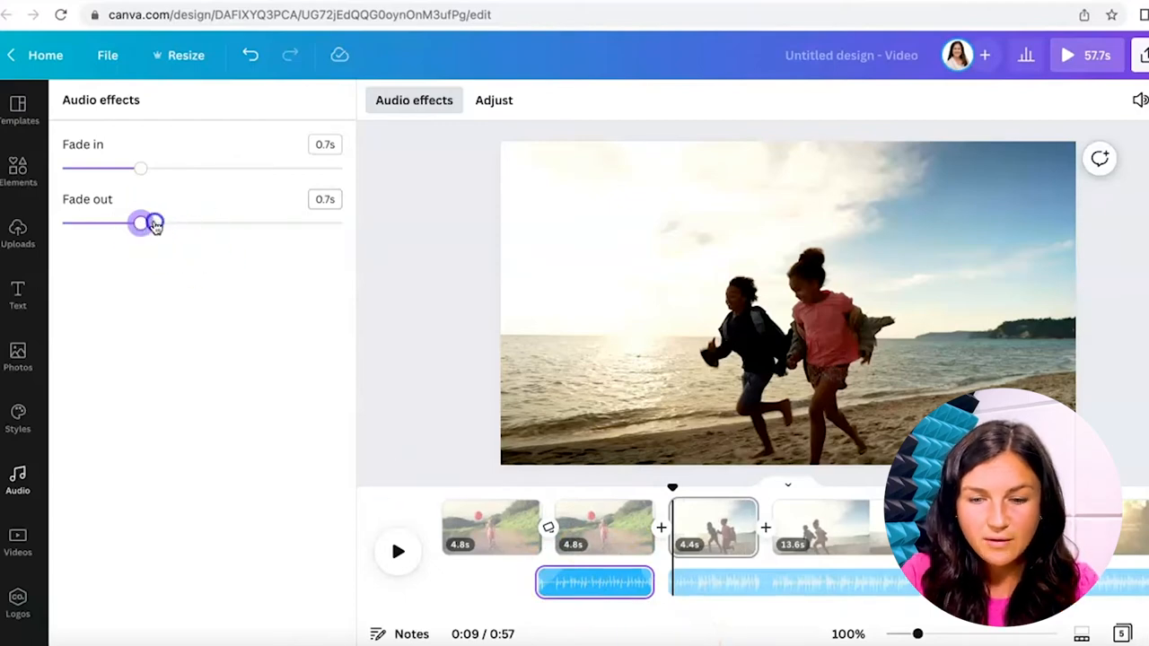
pyautogui.moveTo(141, 168); pyautogui.dragTo(196, 168)
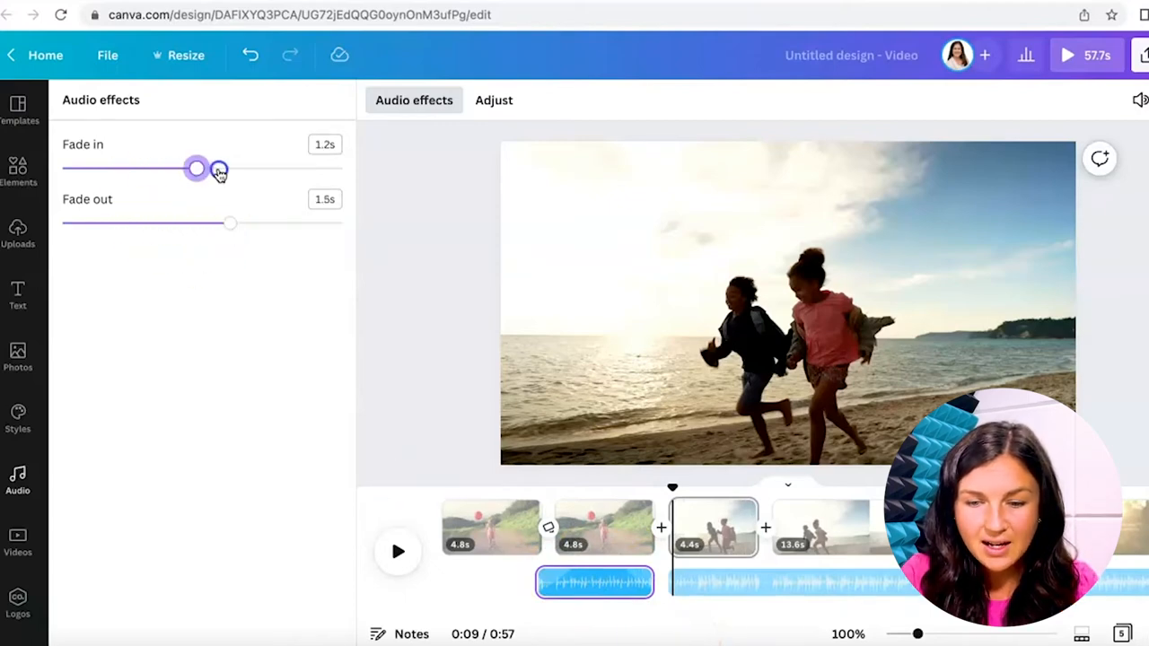
pyautogui.moveTo(196, 169); pyautogui.dragTo(241, 168)
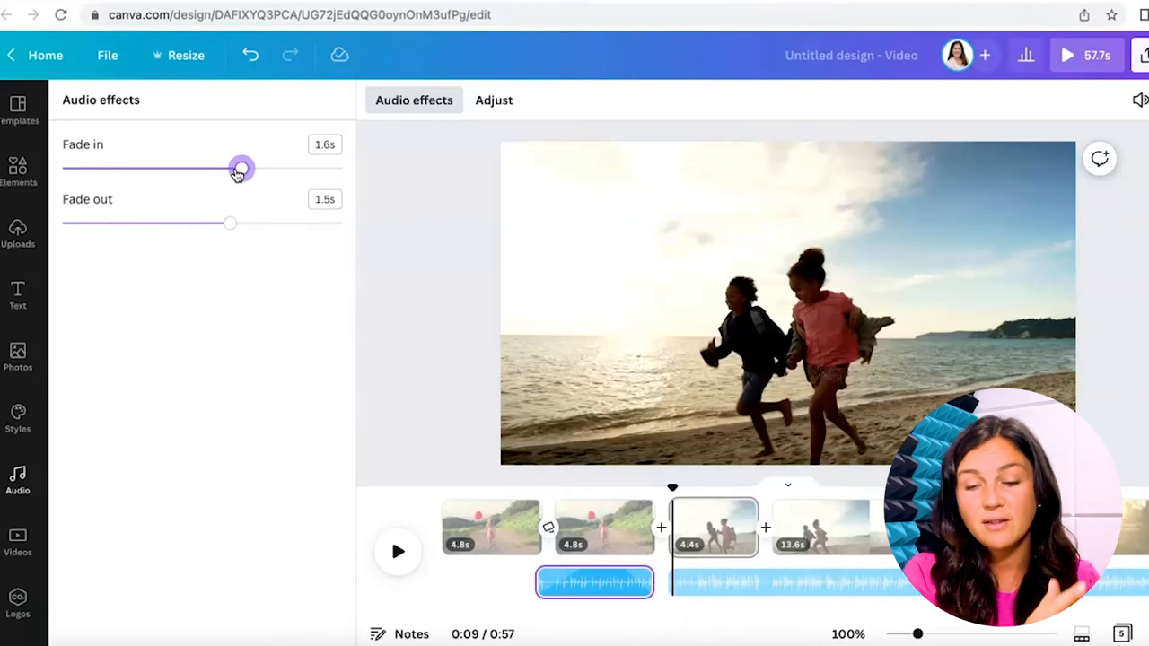
pyautogui.click(611, 584)
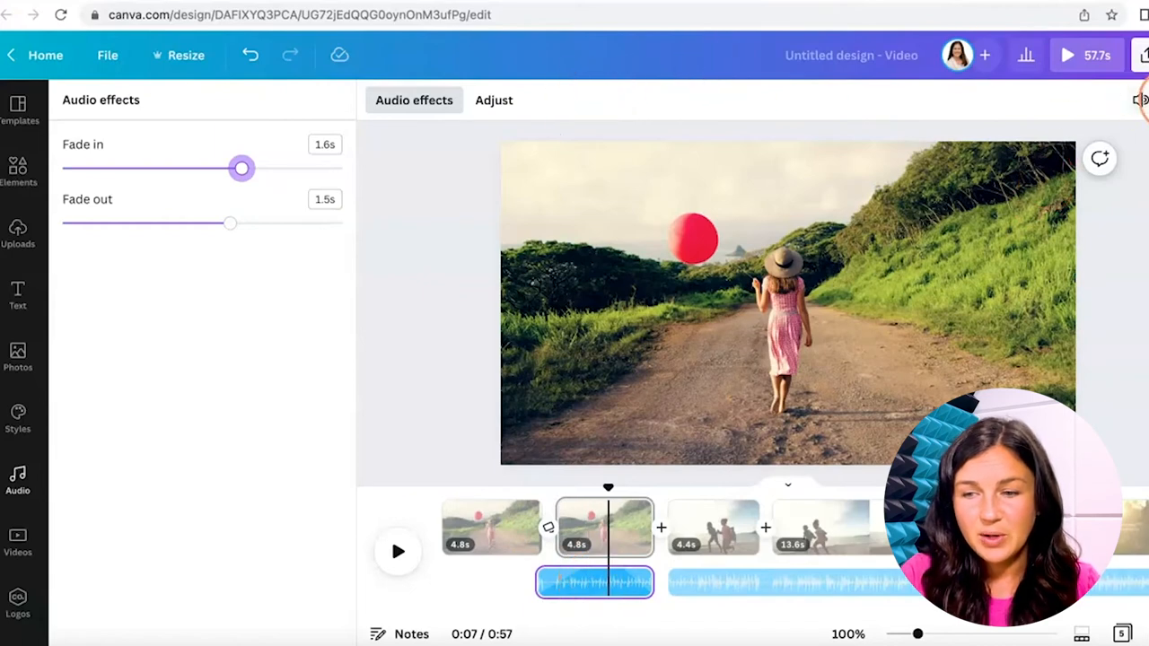
# - Drop the first music clip's volume to 48 and bring up its options
pyautogui.click(1140, 99)
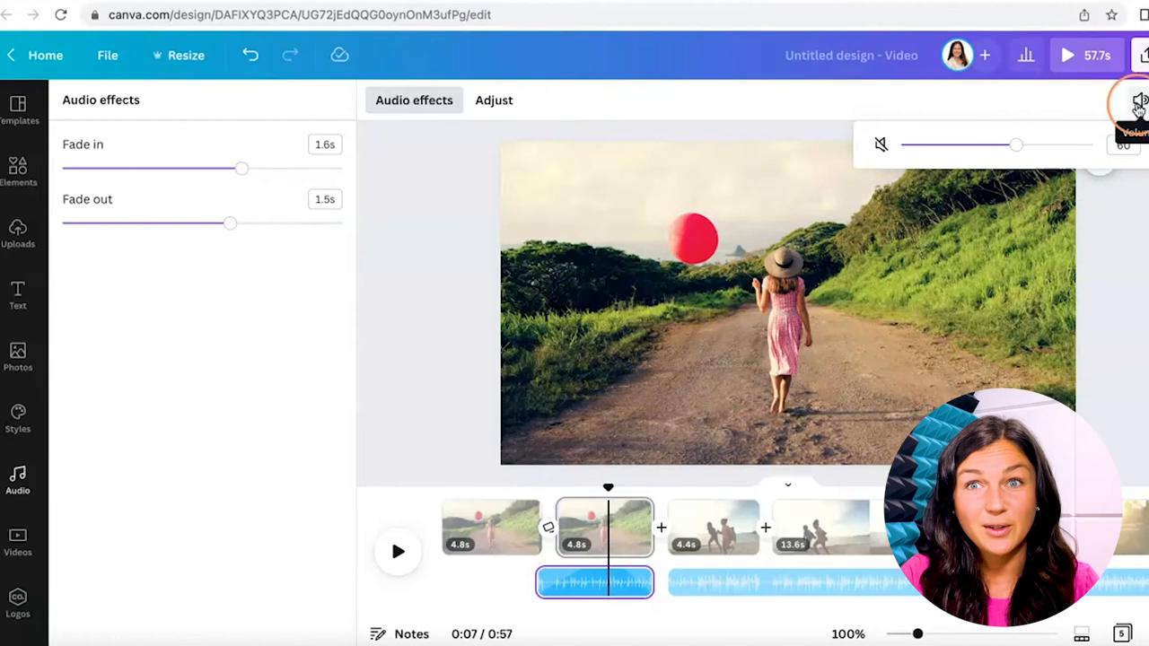
pyautogui.moveTo(1014, 144); pyautogui.dragTo(953, 146)
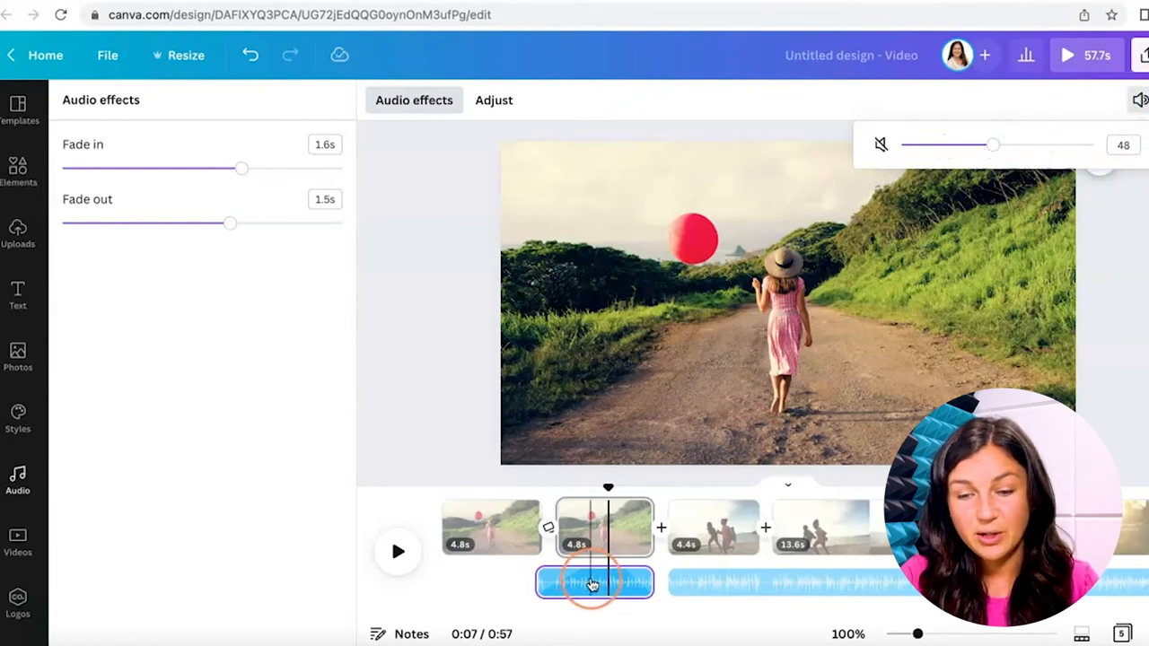
pyautogui.rightClick(595, 584)
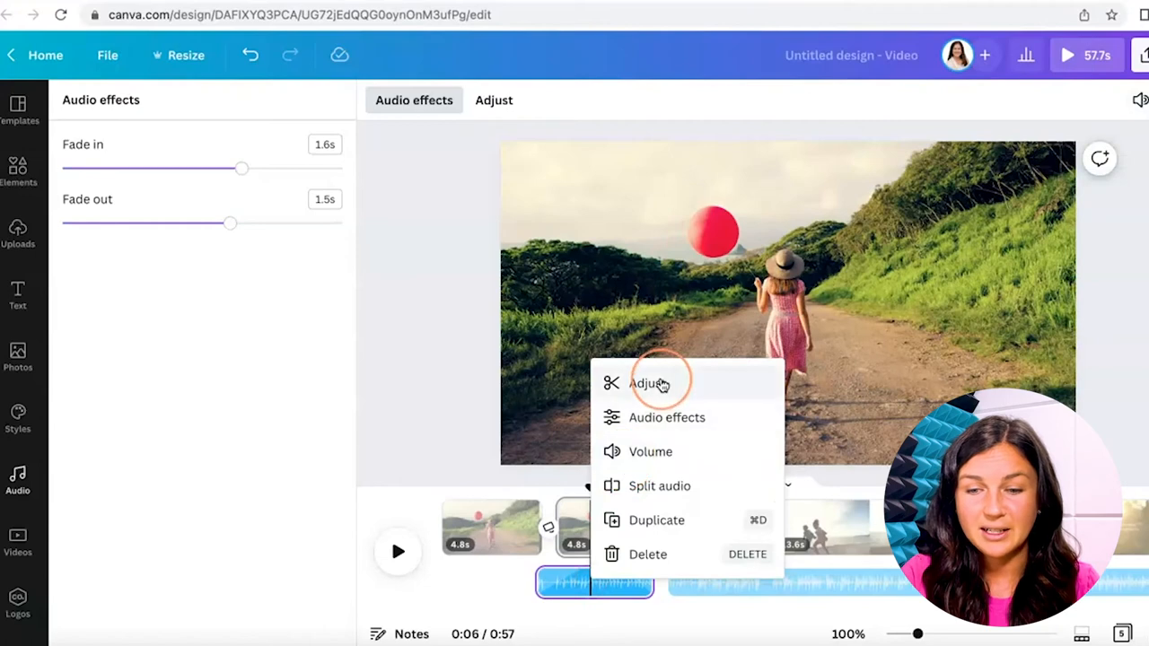